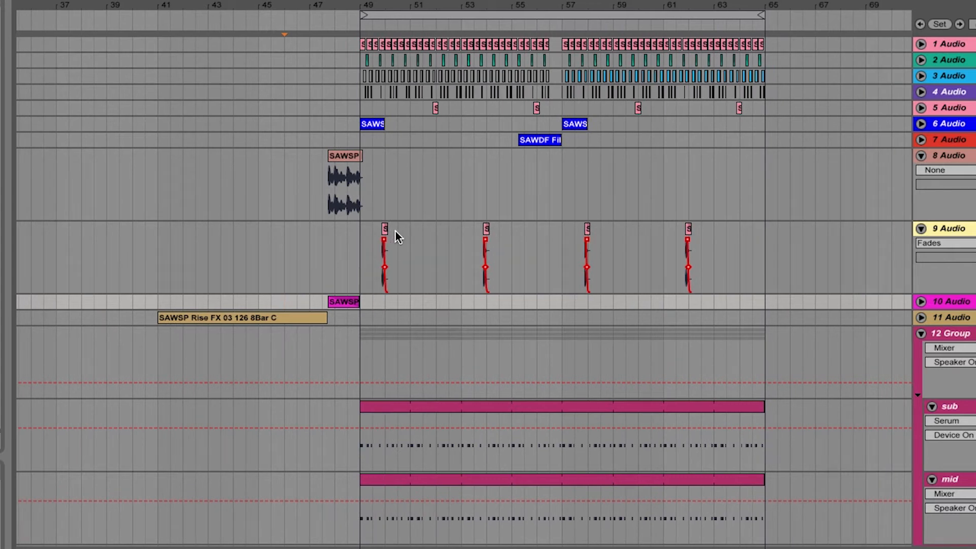
mouse_move(296, 289)
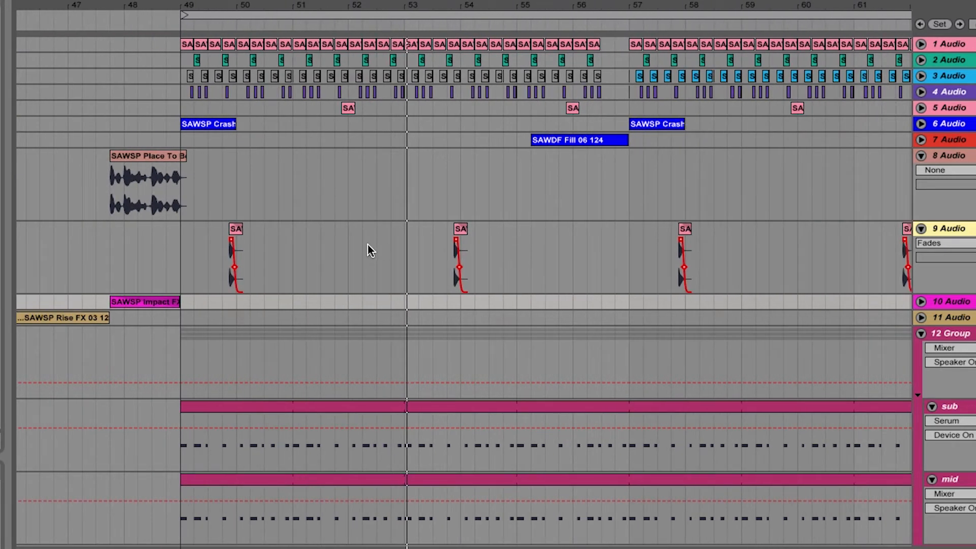
mouse_move(435, 344)
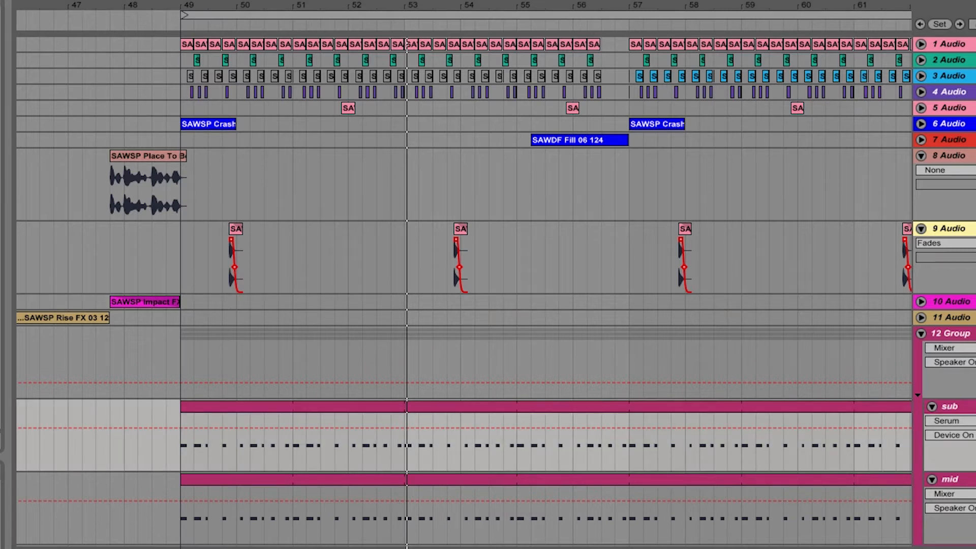
Show the sub track's Serum window above the arrangement and select the sub clip.
left_click(947, 421)
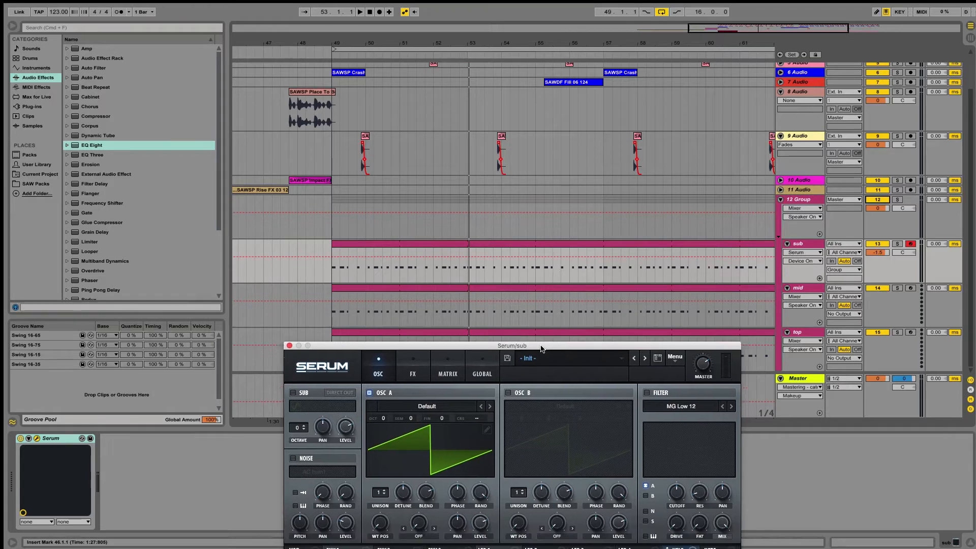
left_click_drag(511, 345, 511, 314)
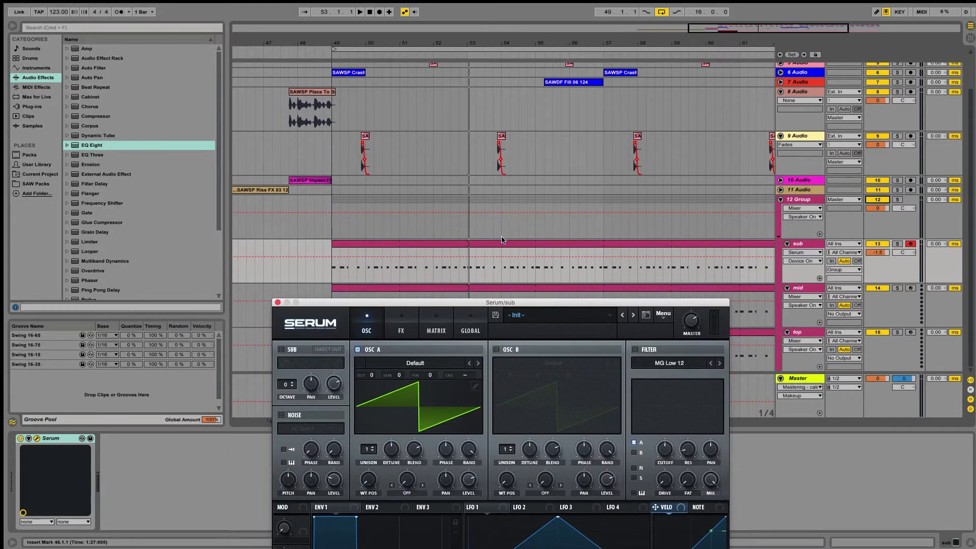
left_click(896, 244)
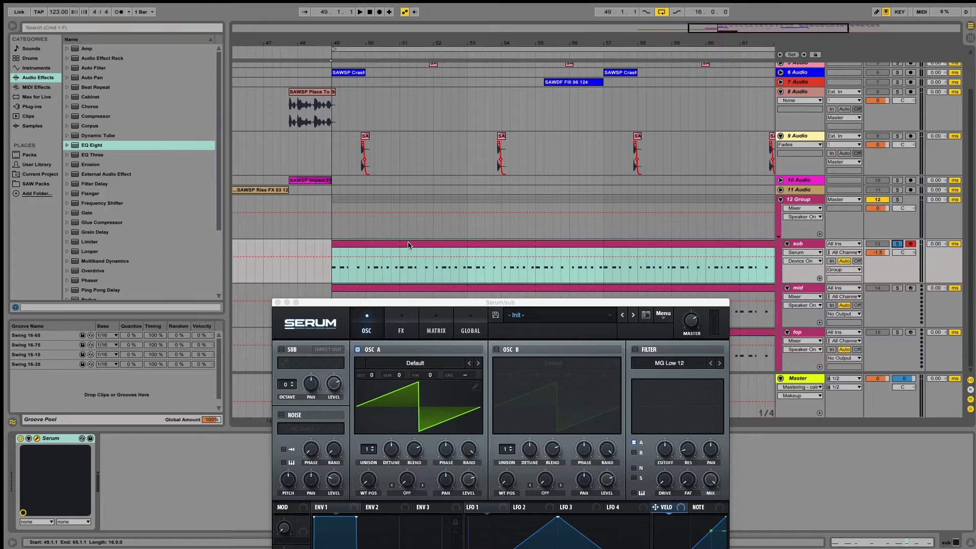
left_click(361, 12)
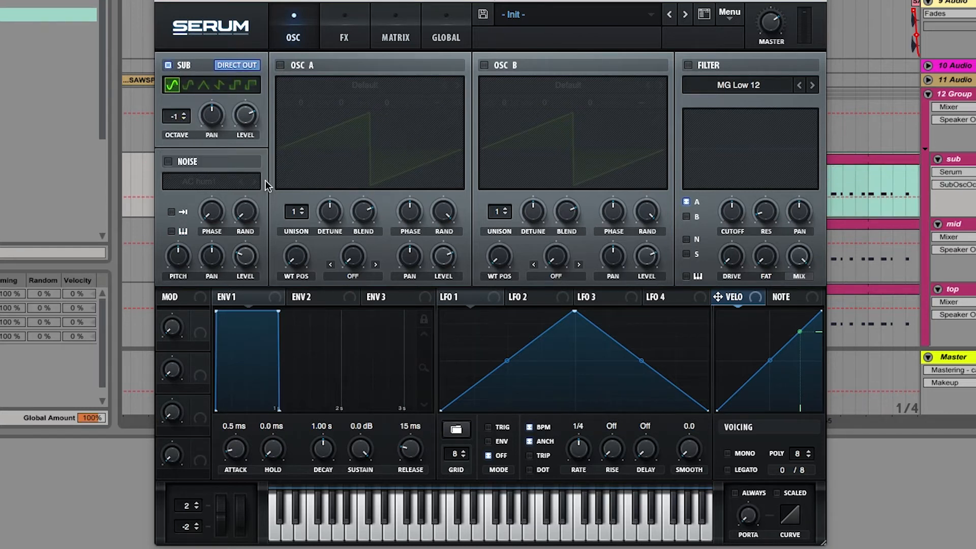
Drop the sub oscillator to -2 octaves and shape Env1 release and output level.
left_click(183, 120)
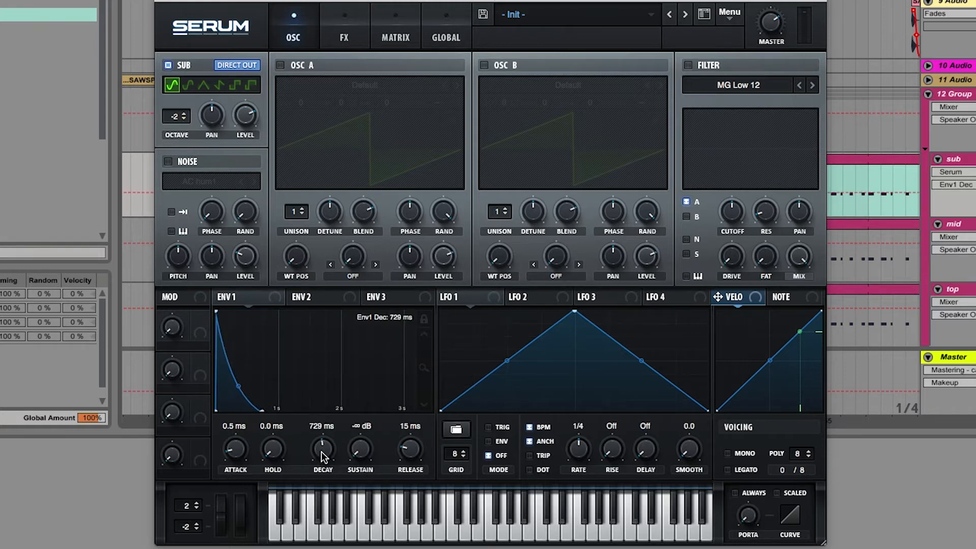
left_click_drag(409, 448, 410, 423)
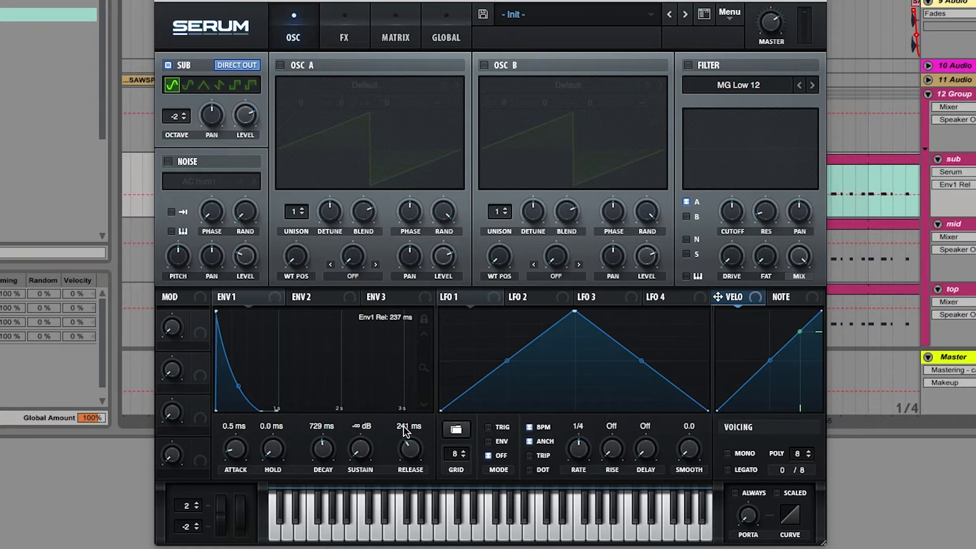
left_click_drag(410, 449, 409, 437)
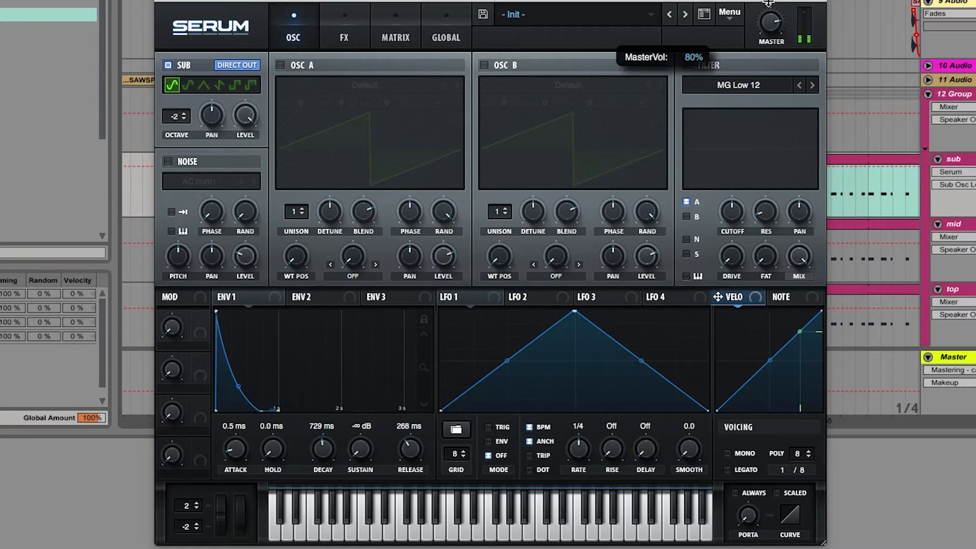
Add SoftClip distortion in Serum's FX page and adjust its drive.
left_click(344, 27)
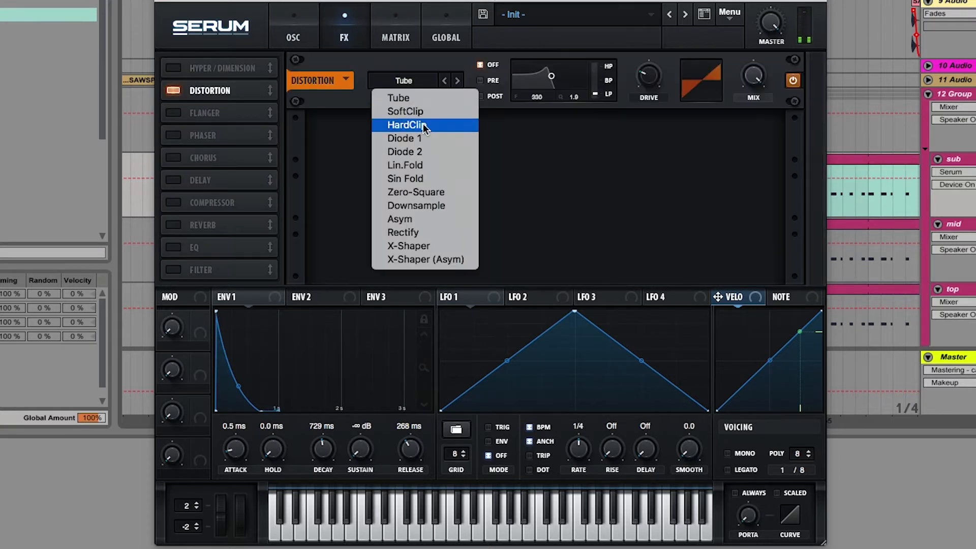
left_click(404, 112)
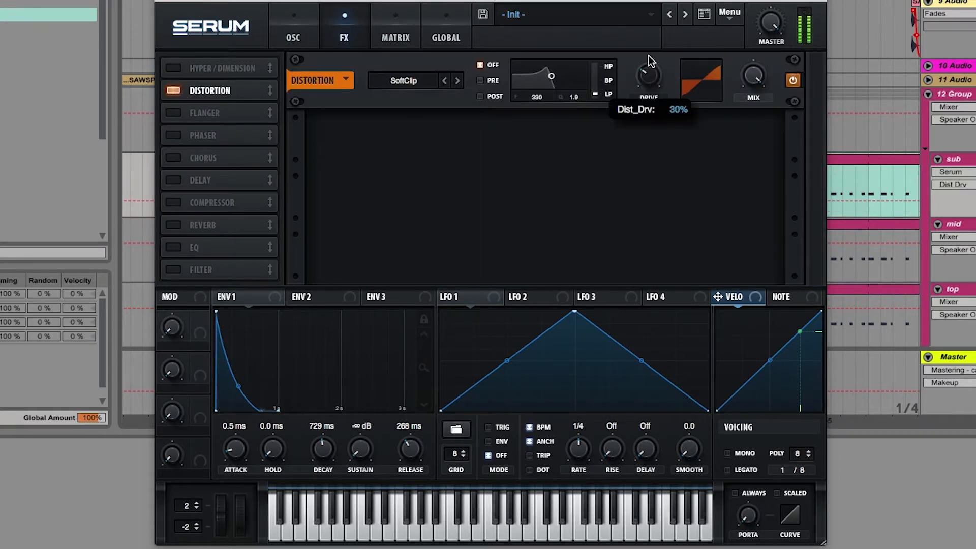
left_click_drag(650, 78, 649, 44)
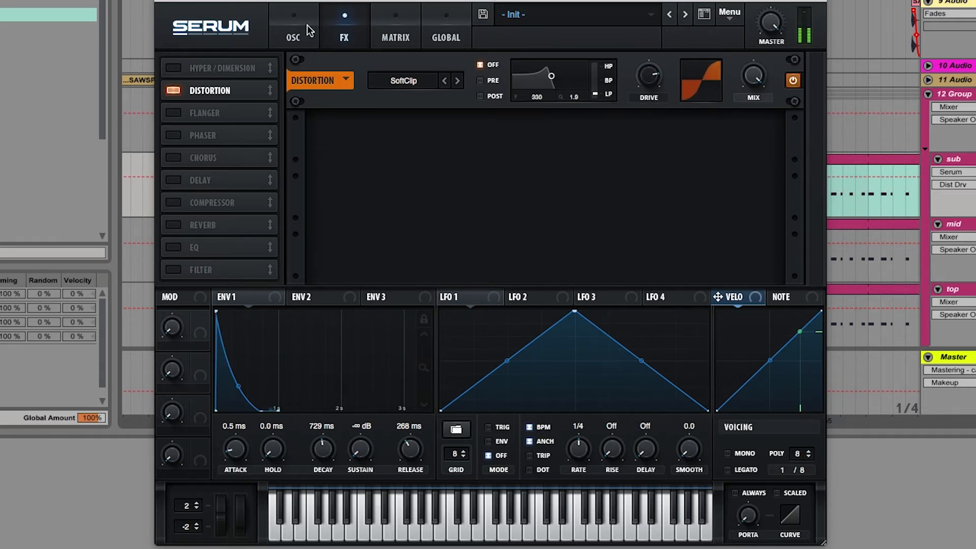
left_click(293, 37)
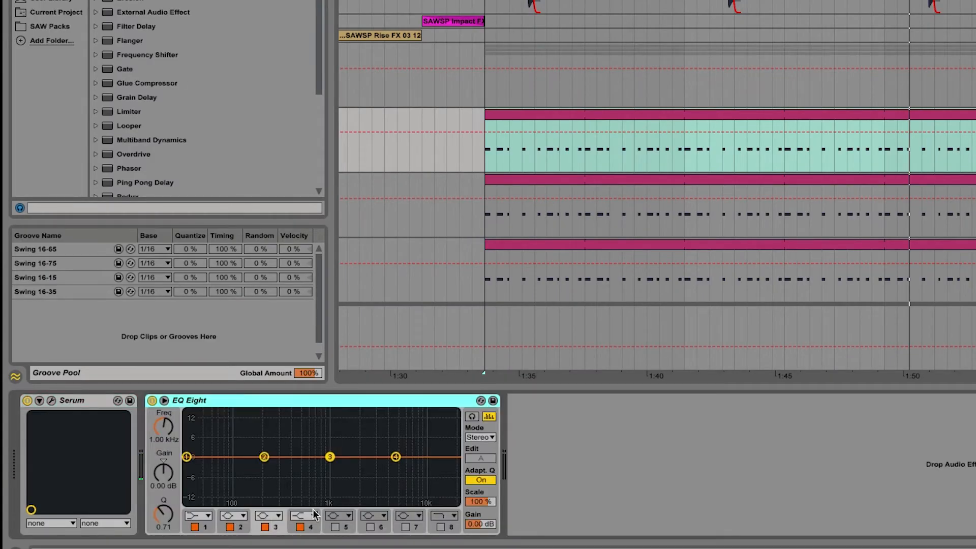
Enable EQ Eight band 8 as a low-pass and pull it down to about 130 Hz.
left_click(439, 526)
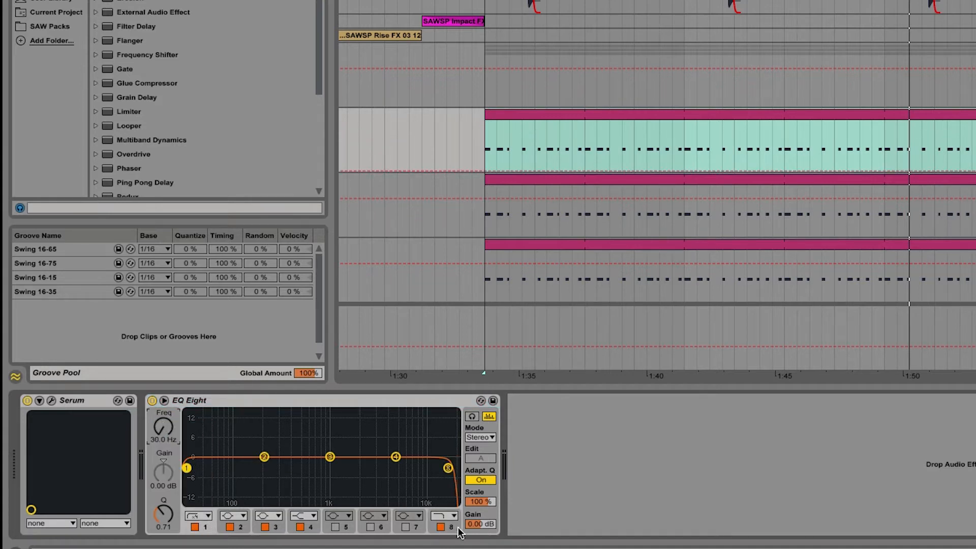
left_click_drag(447, 467, 370, 468)
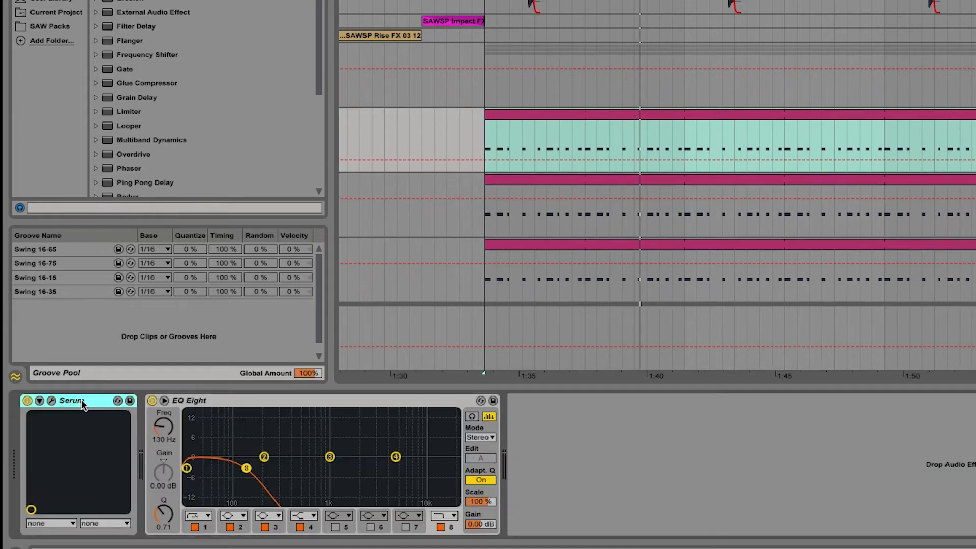
mouse_move(644, 191)
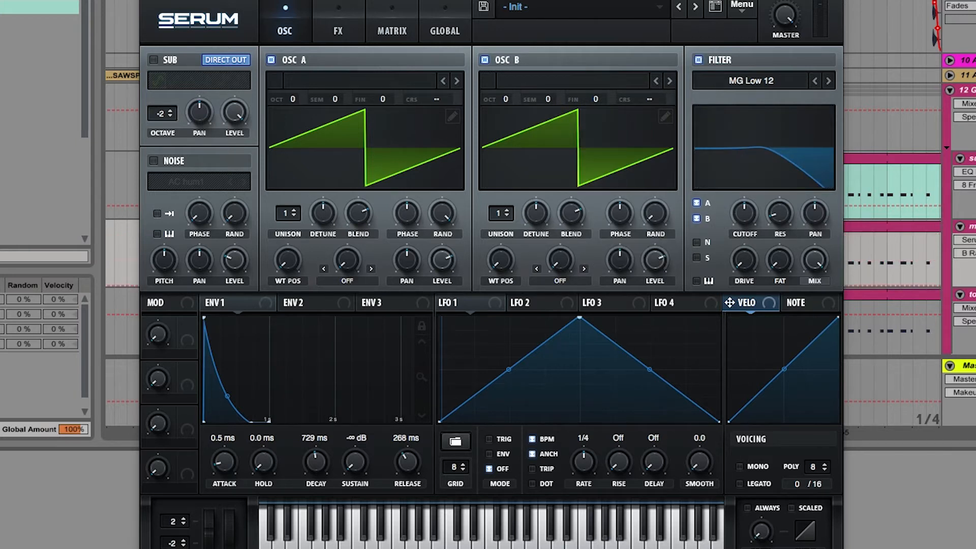
mouse_move(772, 226)
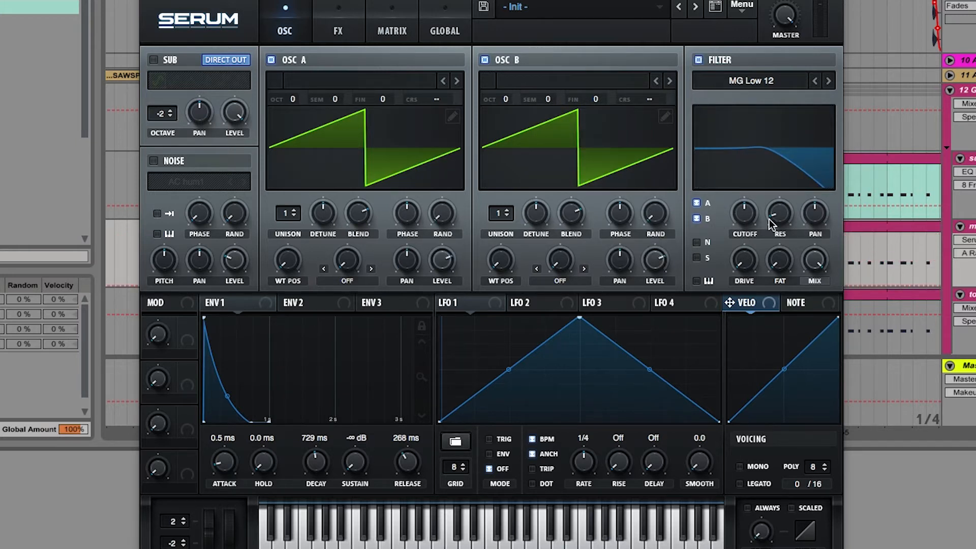
Enable the saw oscillators feeding the MG Low 12 filter with ENV 1 on cutoff.
left_click(224, 303)
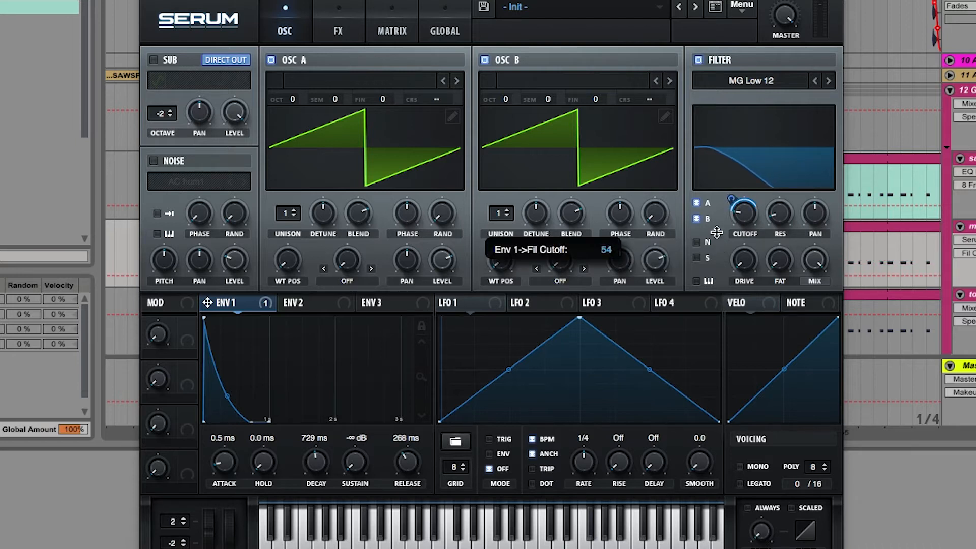
mouse_move(784, 233)
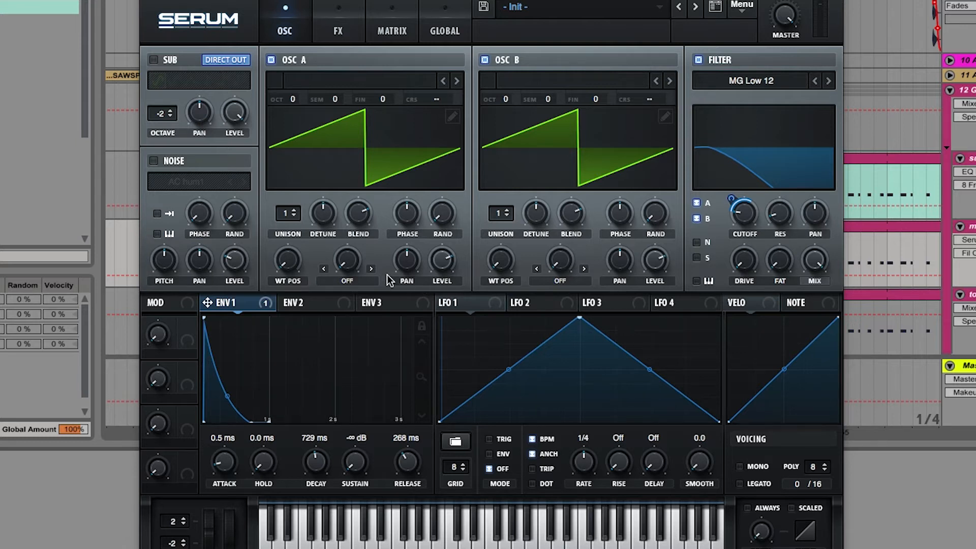
mouse_move(452, 258)
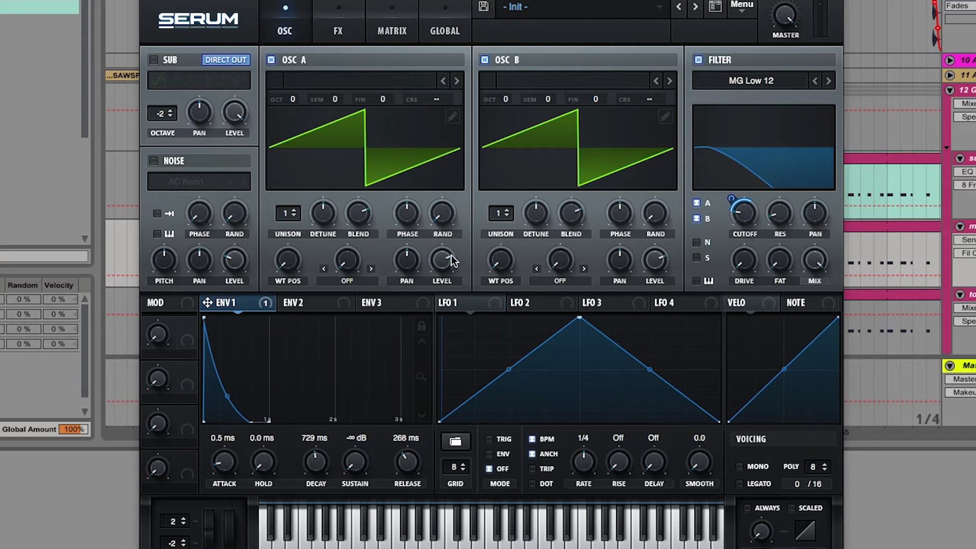
mouse_move(518, 247)
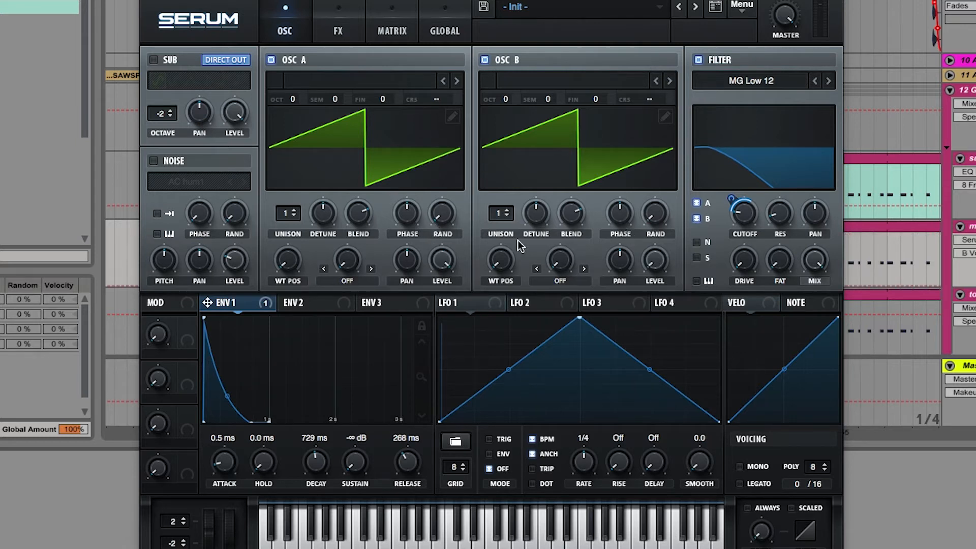
mouse_move(655, 278)
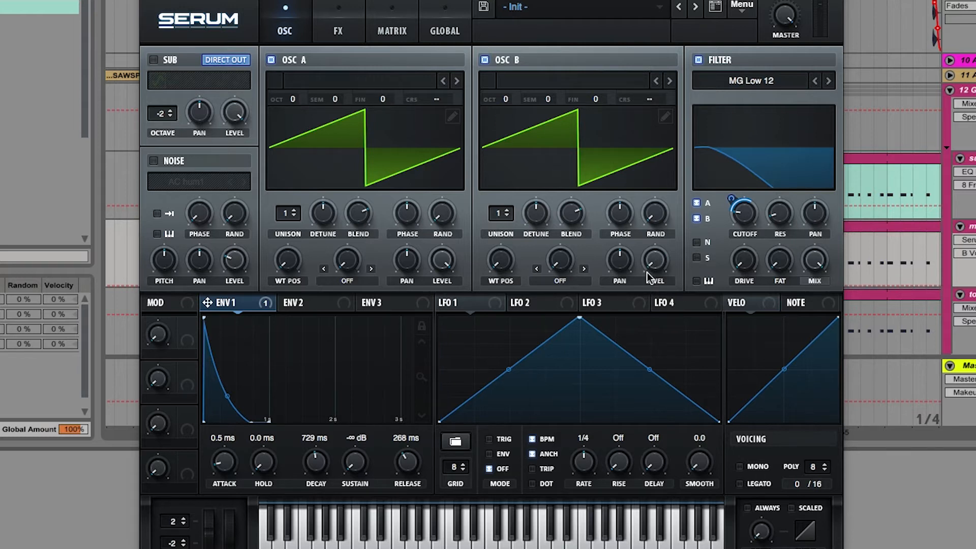
mouse_move(405, 189)
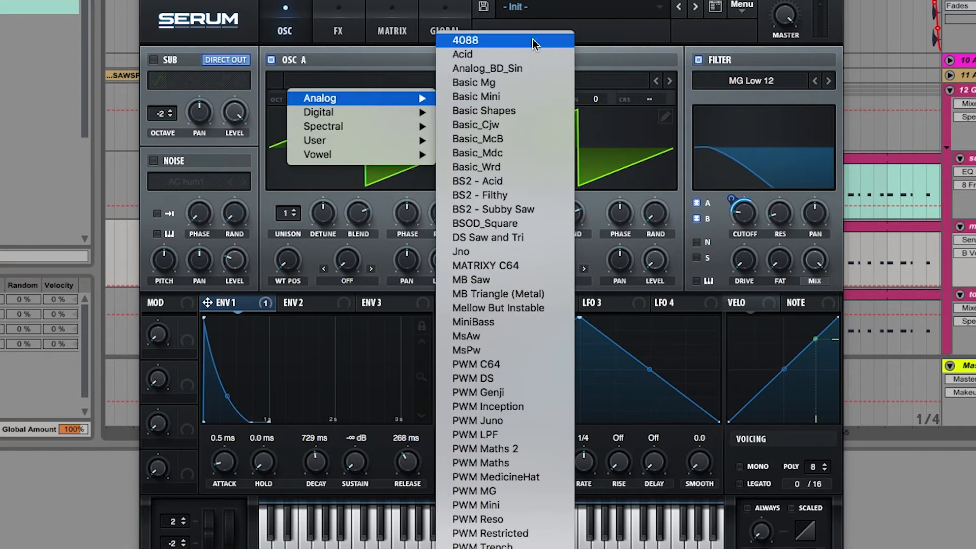
Load Basic Mg into oscillator A with FM from B, and BS2 - Acid into oscillator B.
left_click(475, 82)
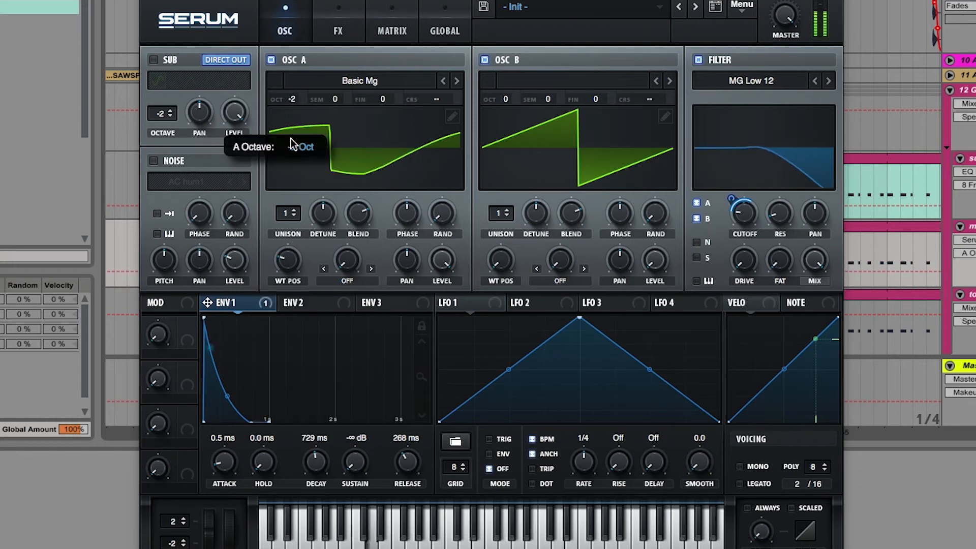
mouse_move(544, 252)
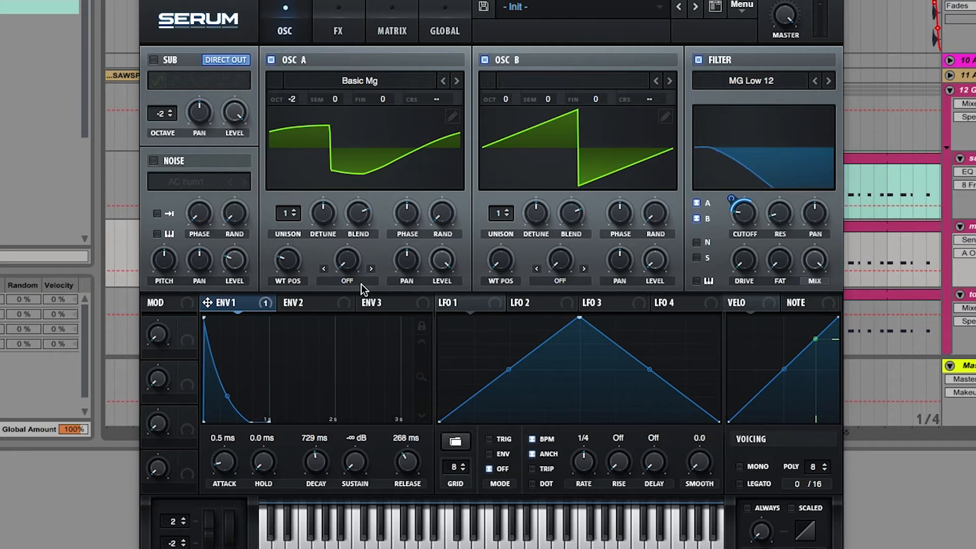
left_click(346, 278)
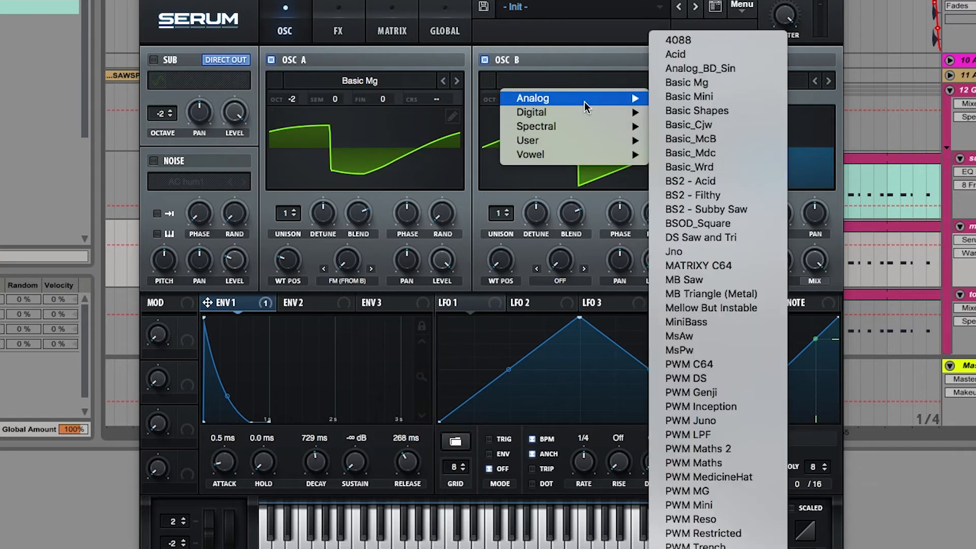
mouse_move(746, 239)
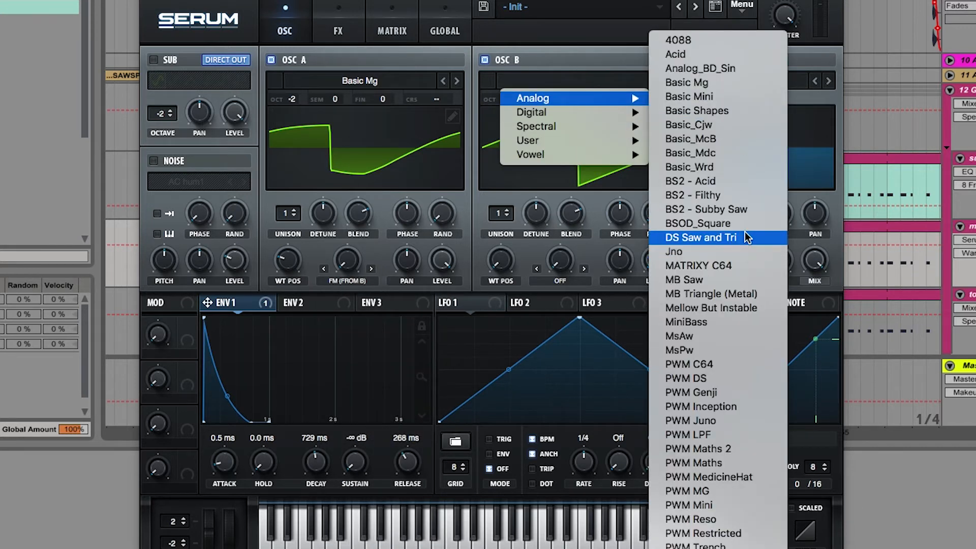
mouse_move(726, 199)
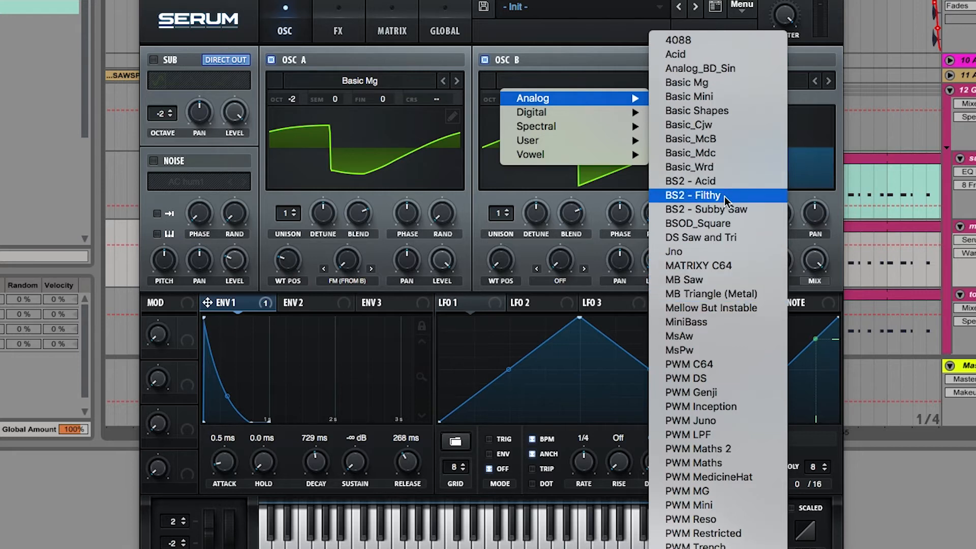
left_click(683, 181)
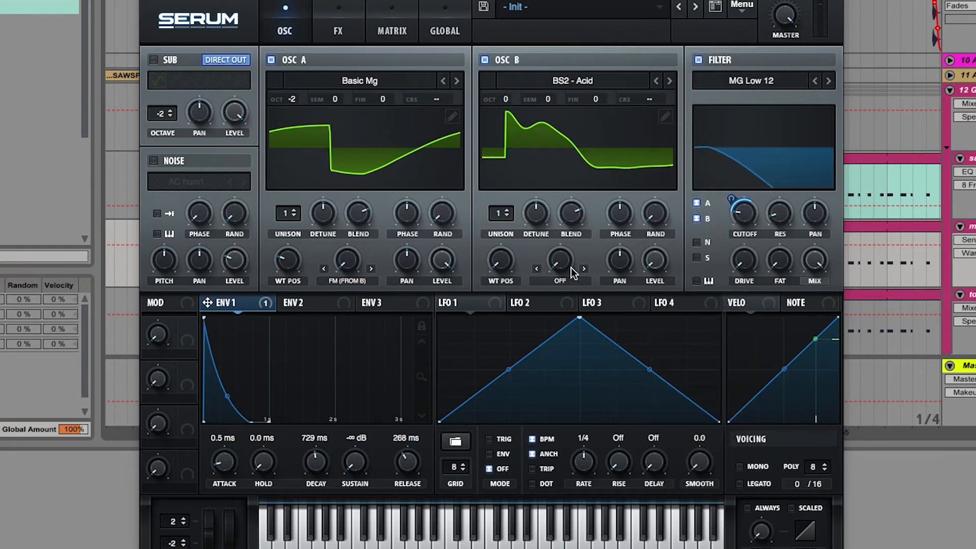
mouse_move(345, 267)
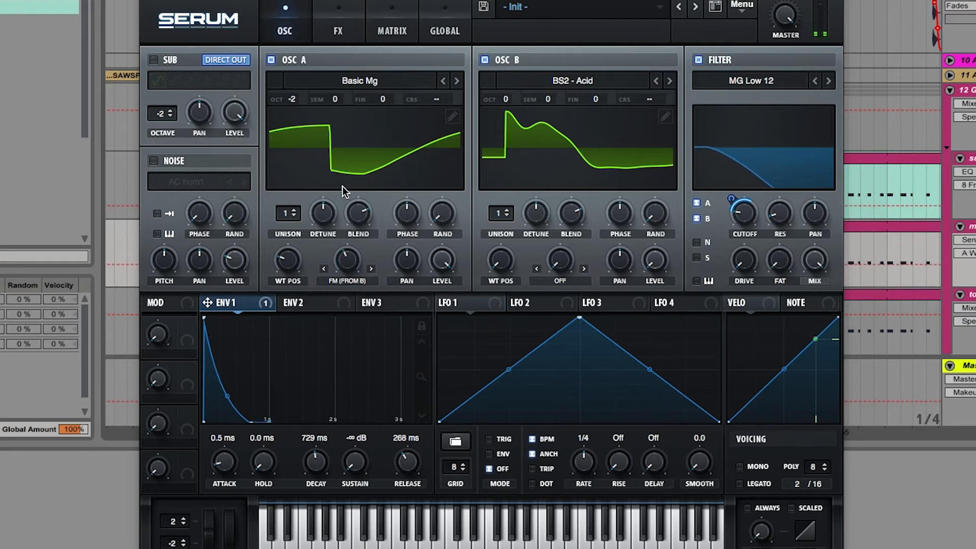
mouse_move(500, 261)
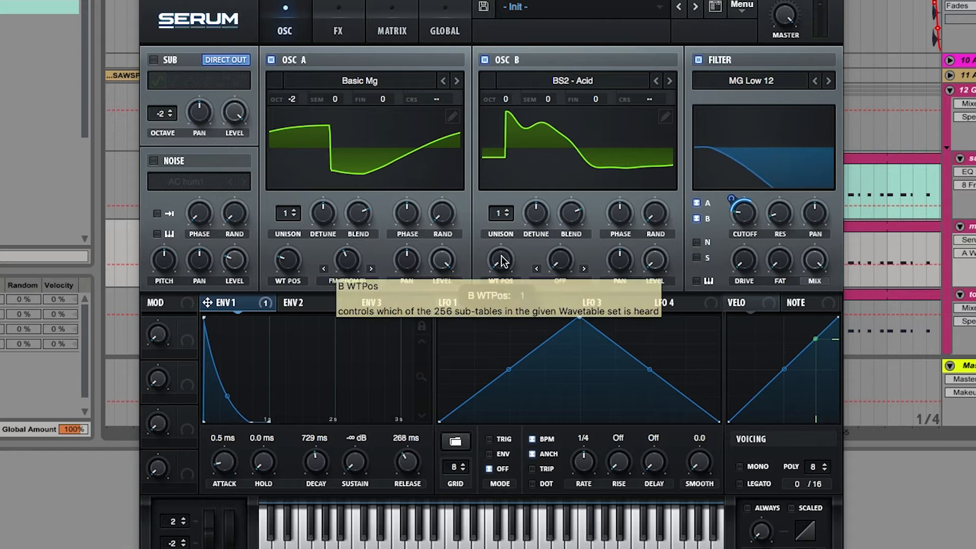
left_click_drag(500, 260, 500, 249)
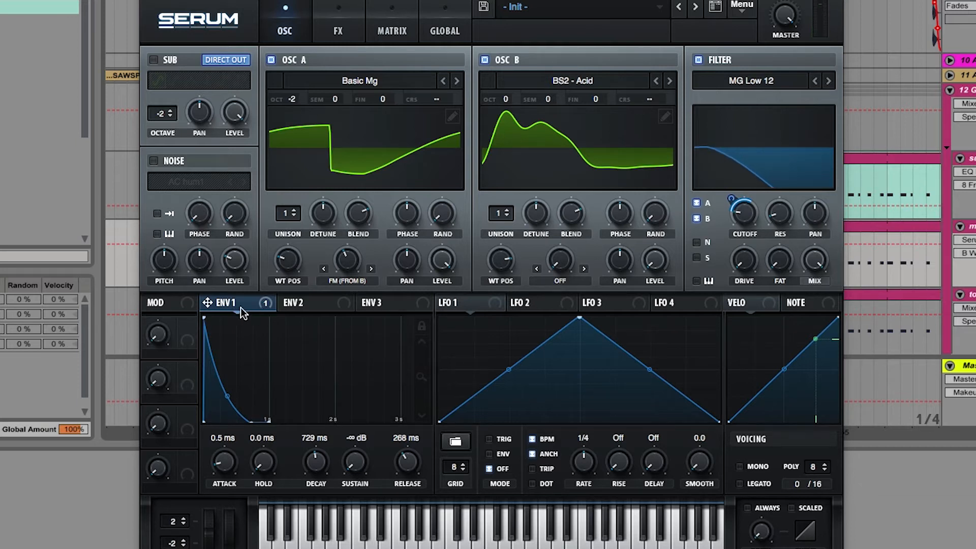
mouse_move(443, 191)
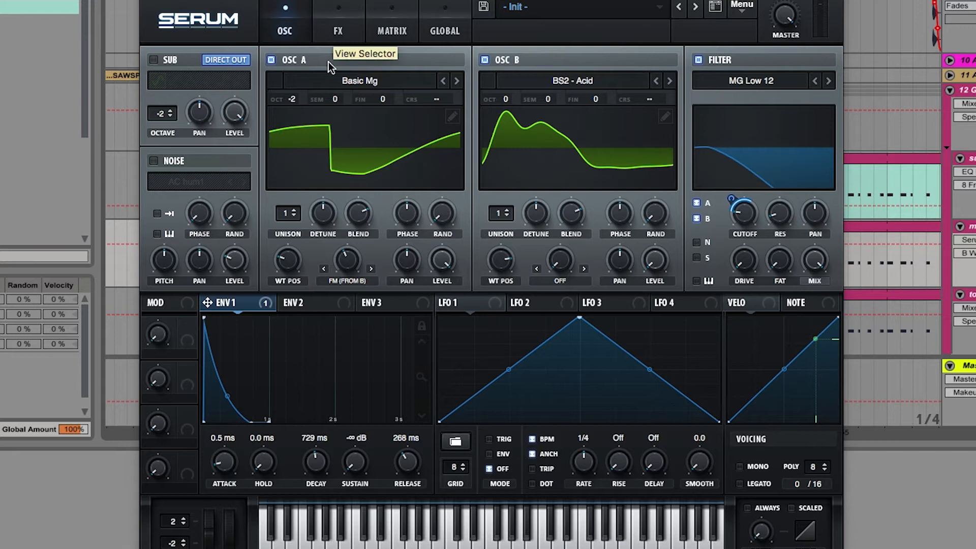
mouse_move(668, 257)
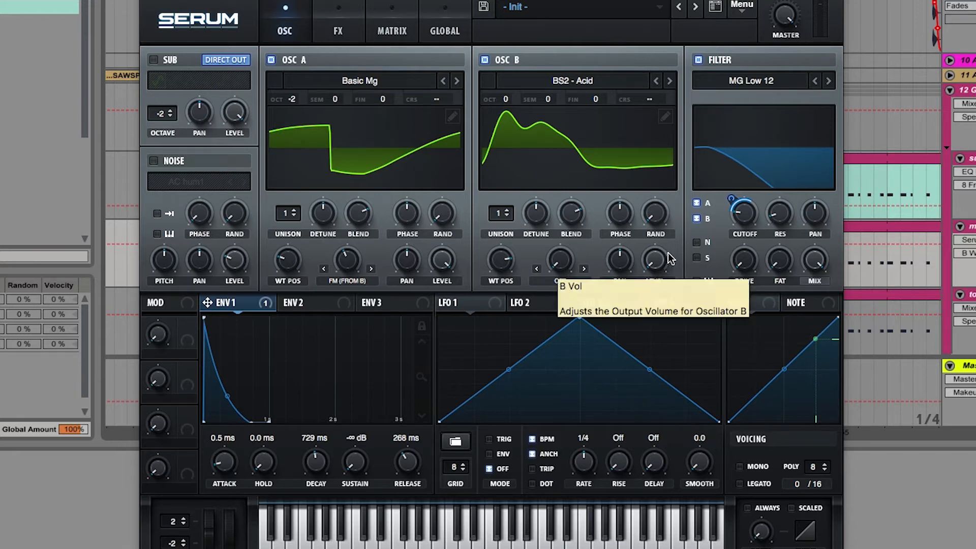
mouse_move(466, 245)
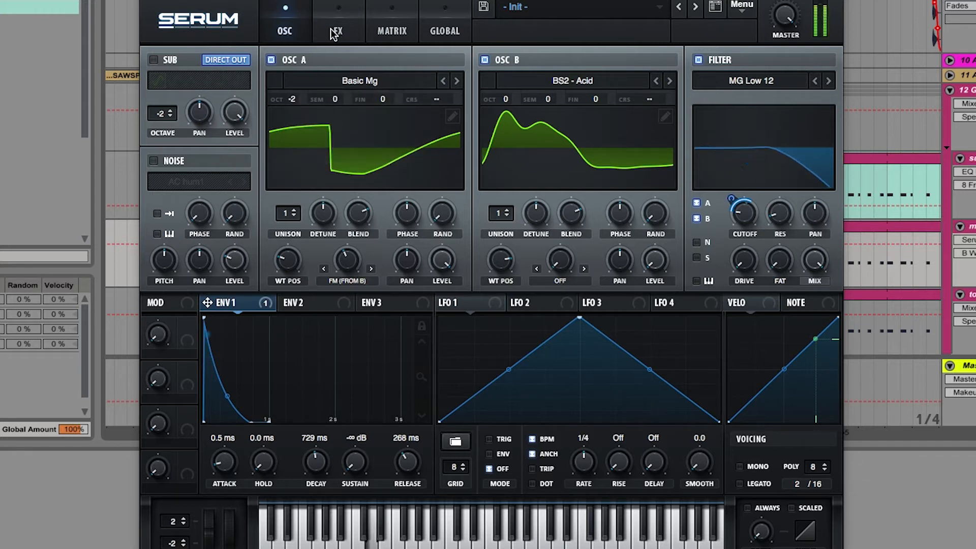
Lower the Serum compressor threshold to about -27 dB and close the synth window.
left_click(337, 31)
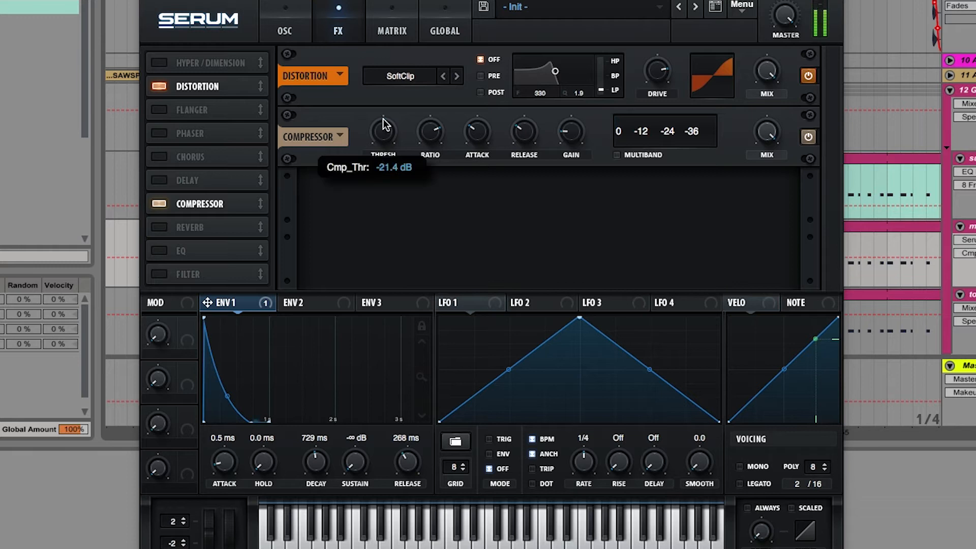
left_click_drag(382, 131, 379, 121)
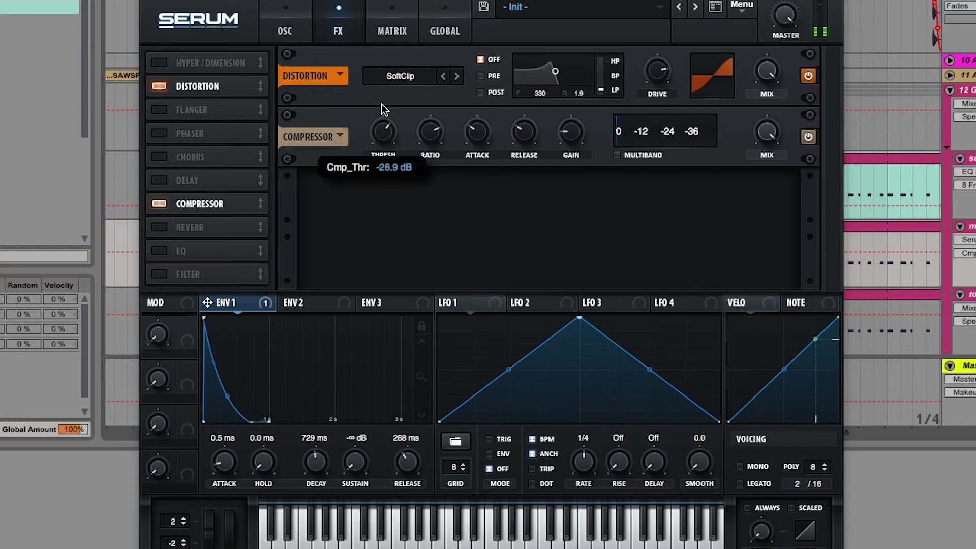
mouse_move(388, 142)
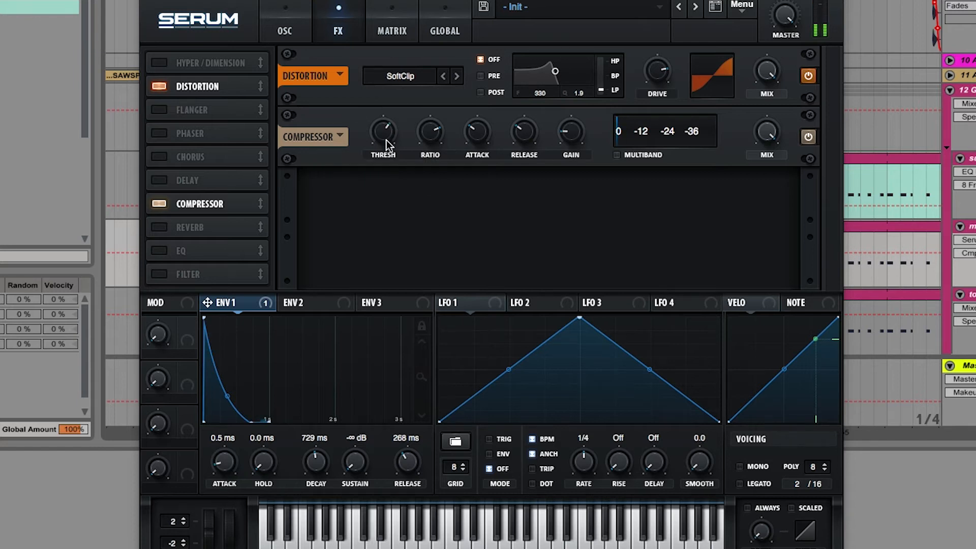
left_click(285, 18)
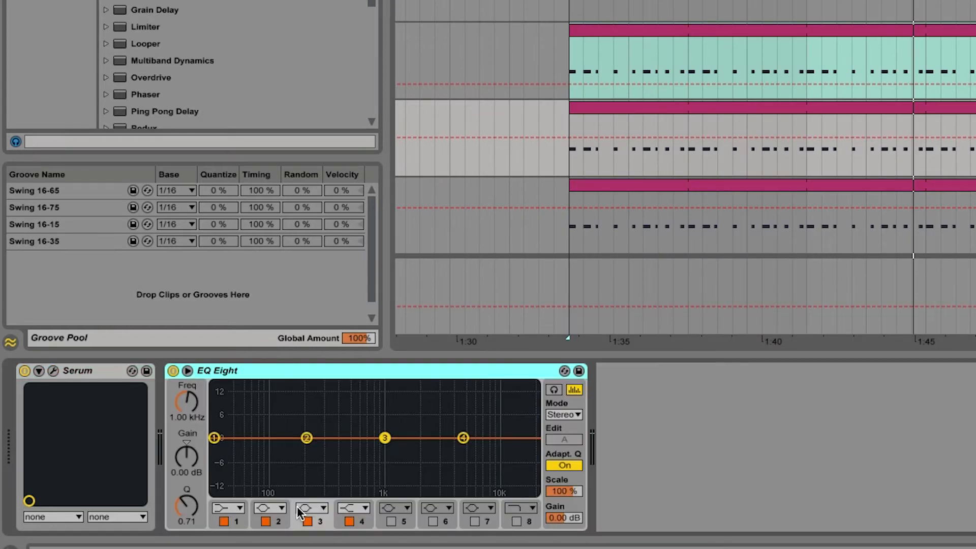
Band-limit the mid bass in EQ Eight: high-pass near 77 Hz, low-pass near 900 Hz.
left_click(517, 517)
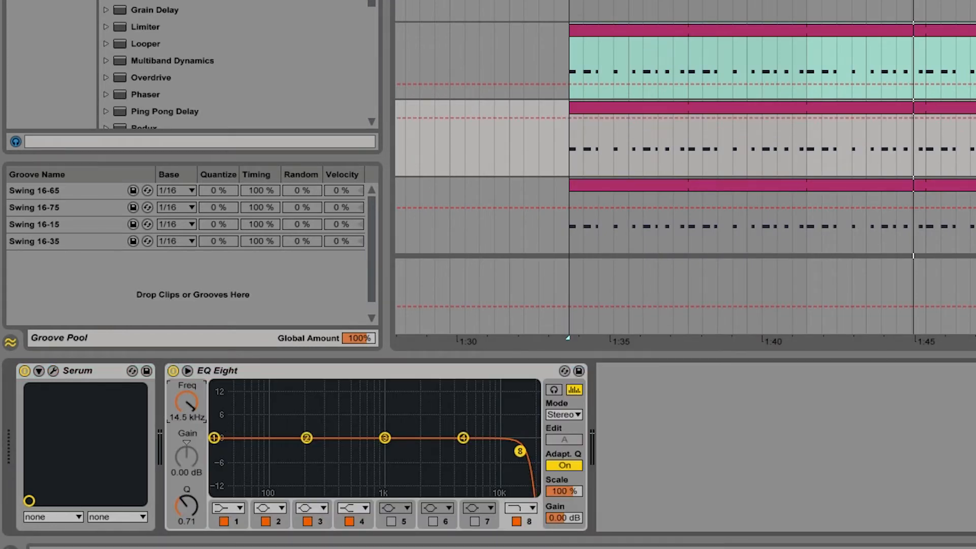
left_click_drag(520, 450, 379, 451)
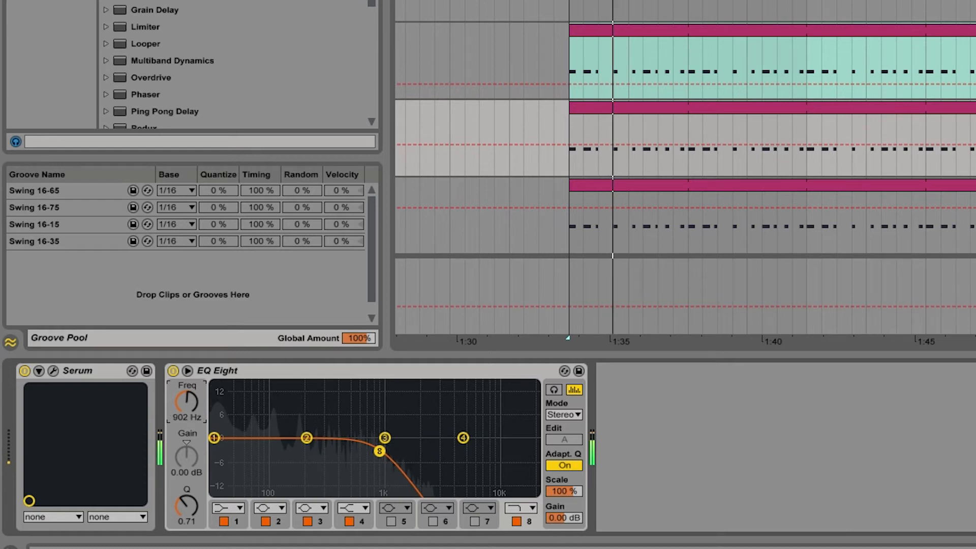
left_click_drag(379, 451, 403, 450)
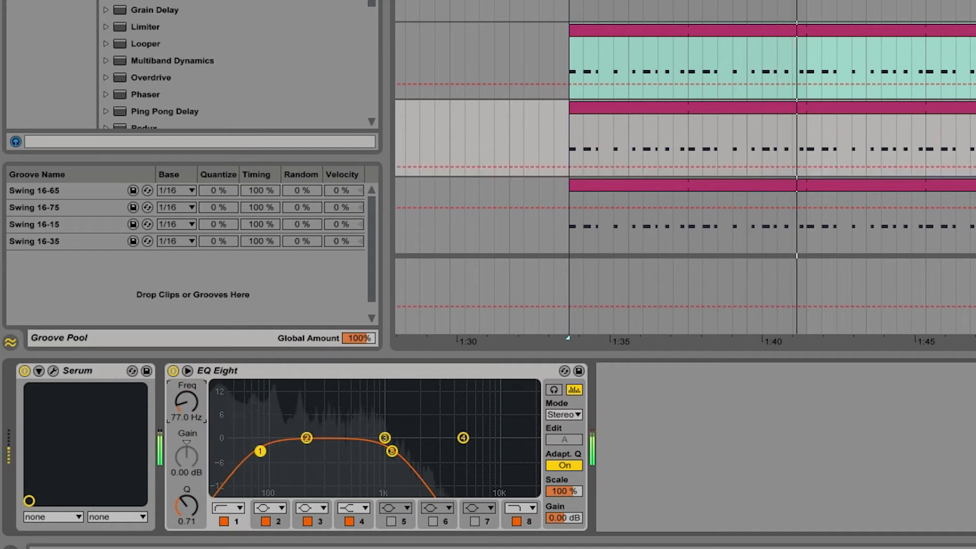
left_click_drag(260, 450, 273, 451)
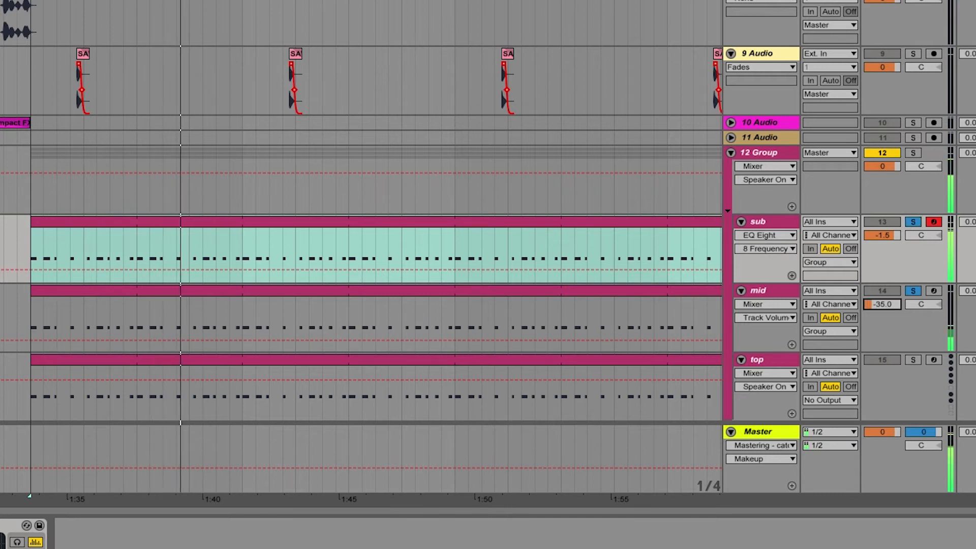
Raise the mid track's volume from -35 dB to about -10.4 dB.
left_click_drag(881, 304, 881, 292)
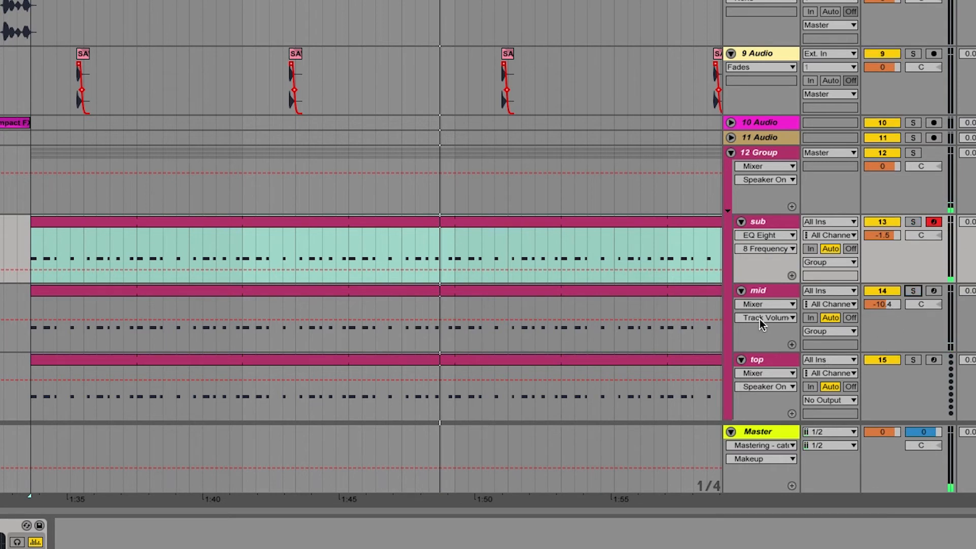
left_click(757, 291)
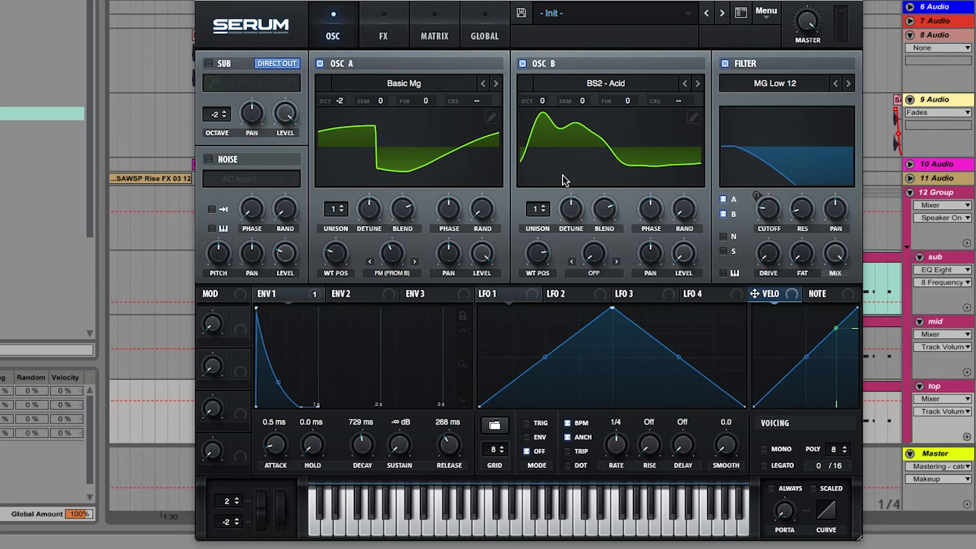
mouse_move(549, 177)
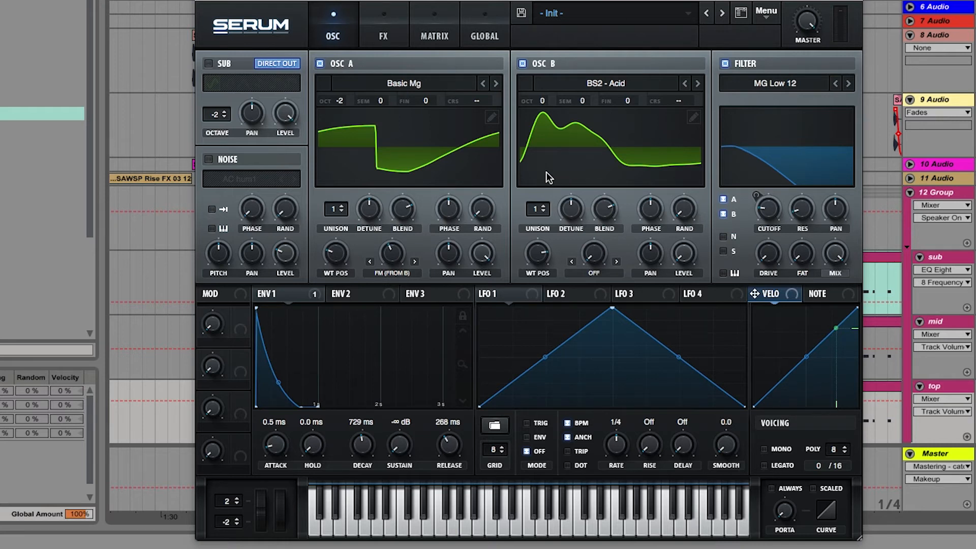
mouse_move(545, 106)
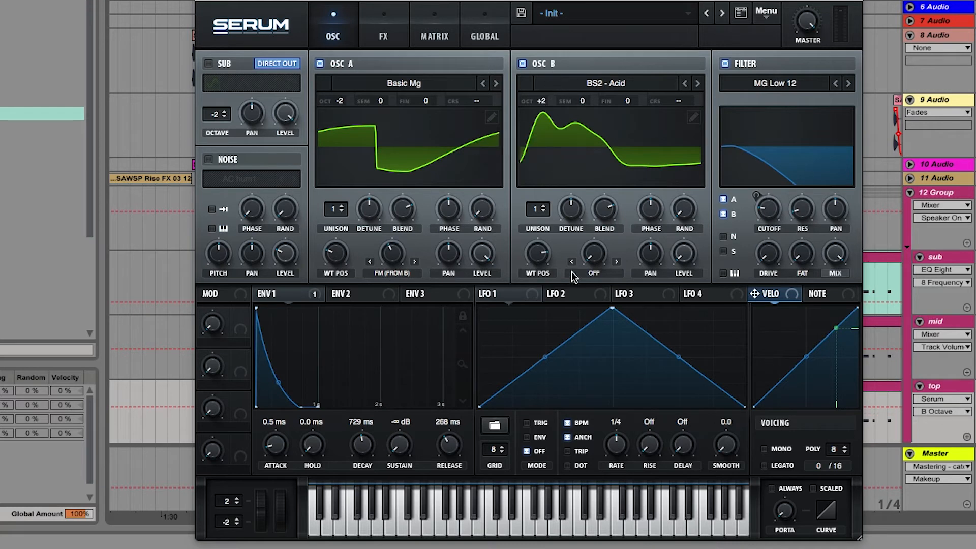
Load the Analog > BSOD_Square wavetable into the top layer's oscillator B.
left_click(605, 84)
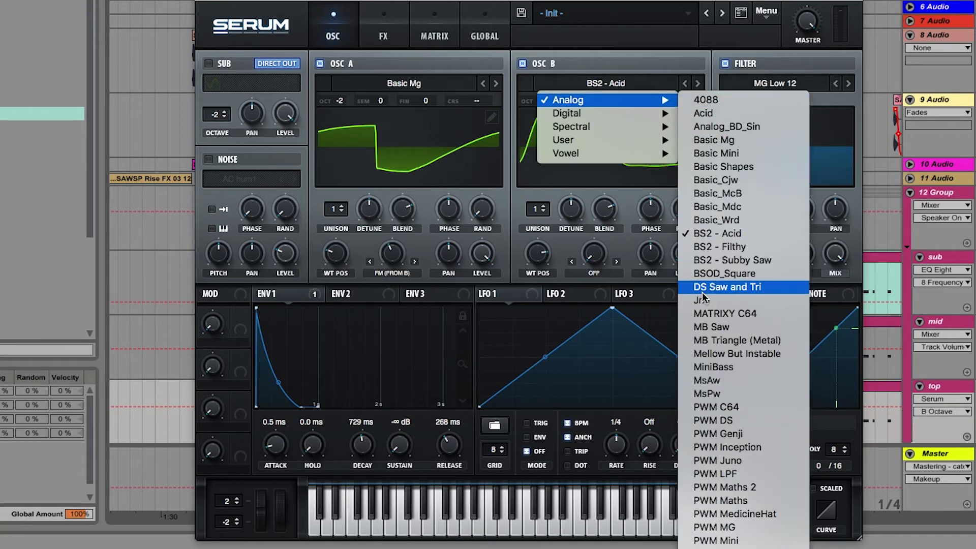
left_click(724, 272)
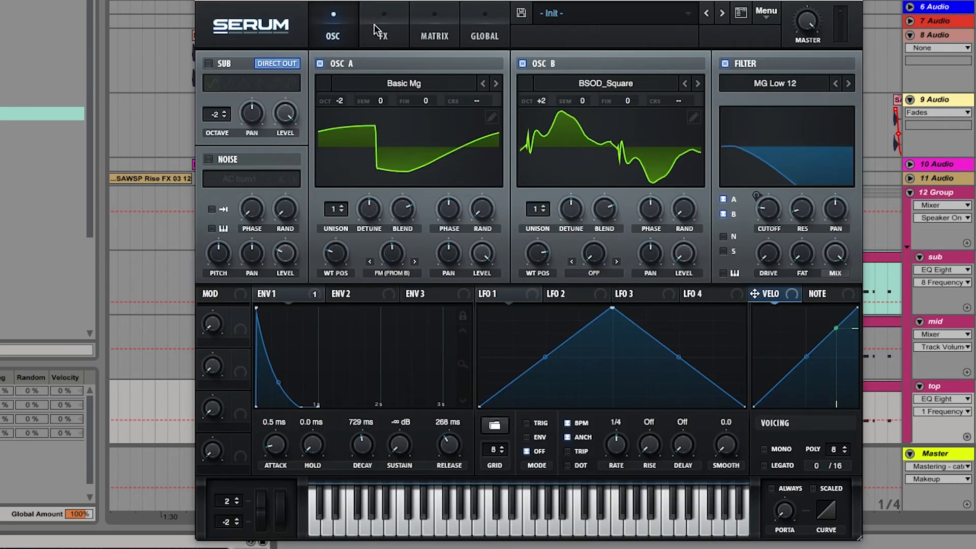
Switch the top layer's Serum reverb to PLATE and adjust its settings.
left_click(384, 35)
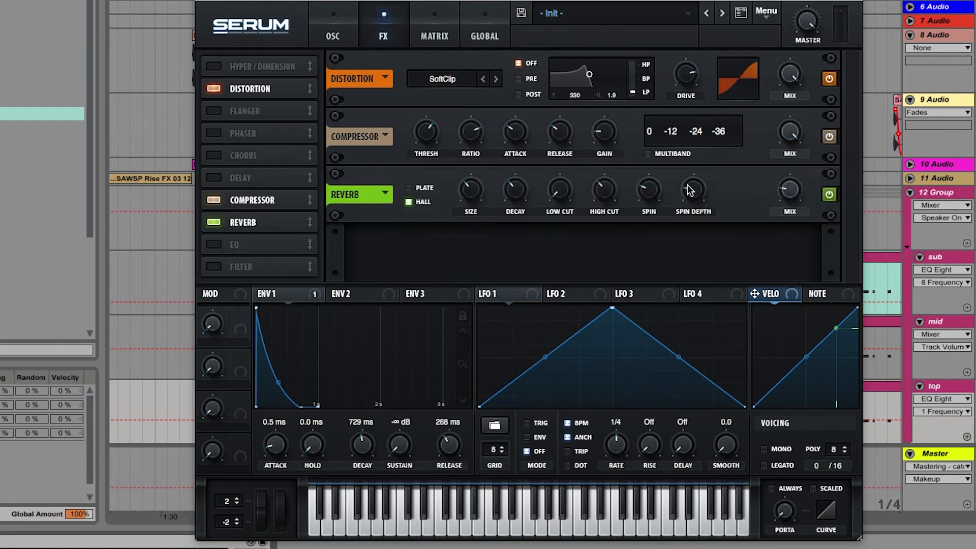
left_click(409, 187)
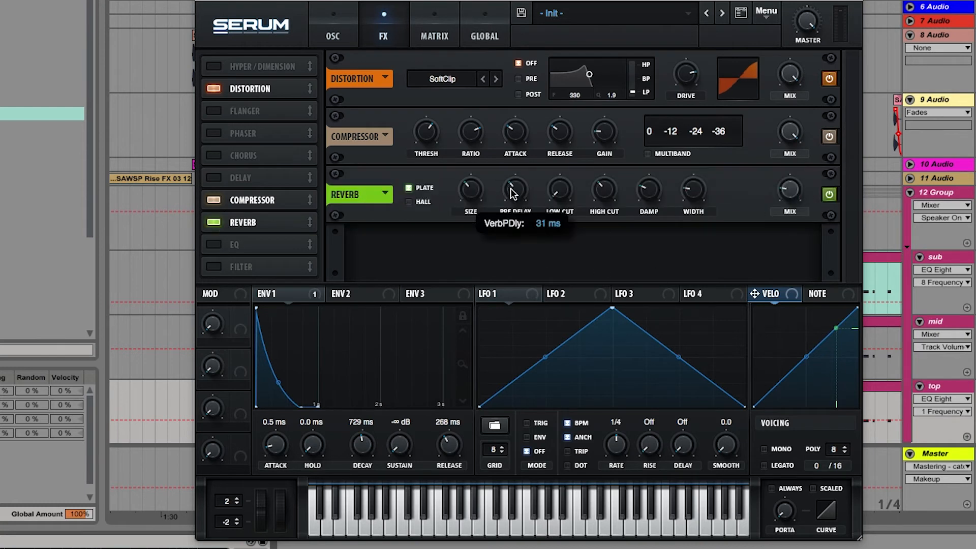
left_click_drag(514, 189, 514, 212)
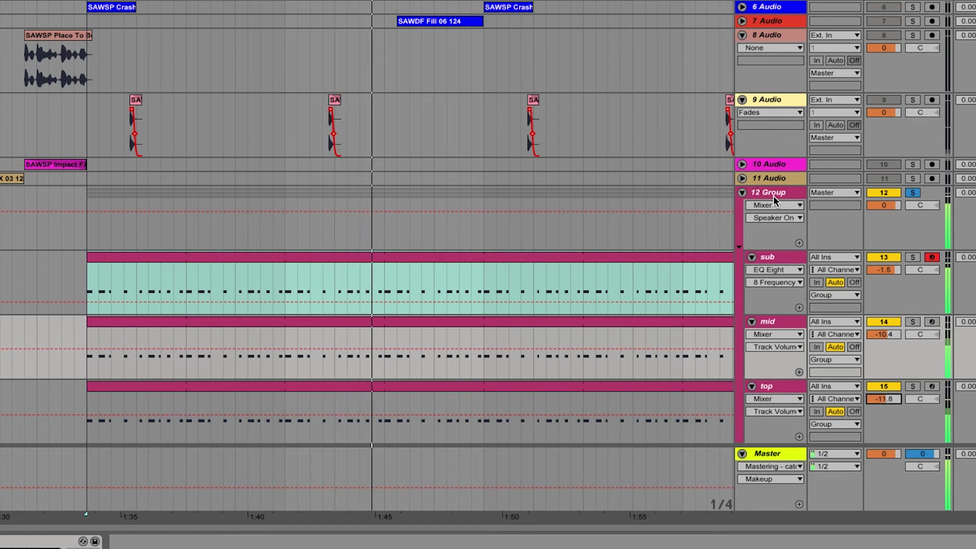
Show the bass group's device chain, which holds a sidechained Compressor.
left_click(768, 192)
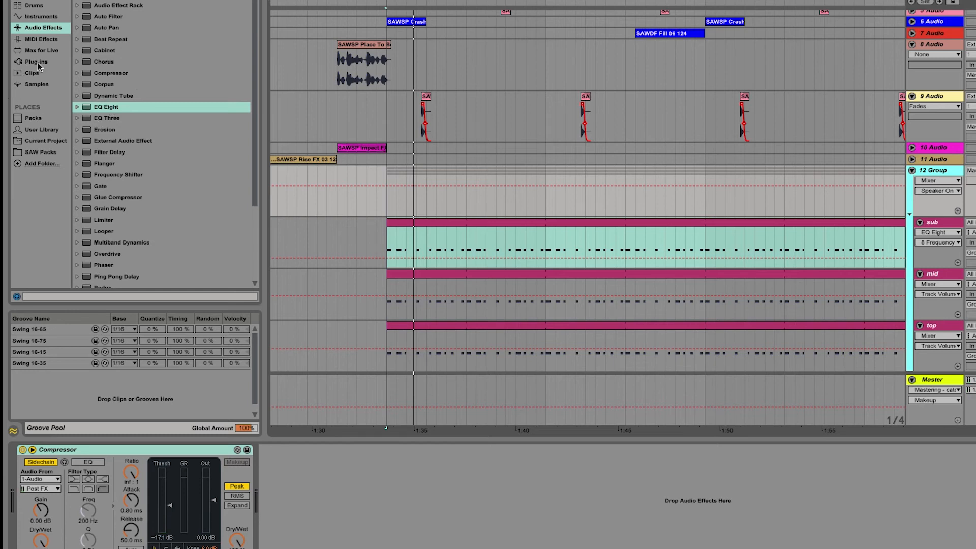
Load Xfer OTT first on the bass group with Depth at 22%.
left_click(33, 61)
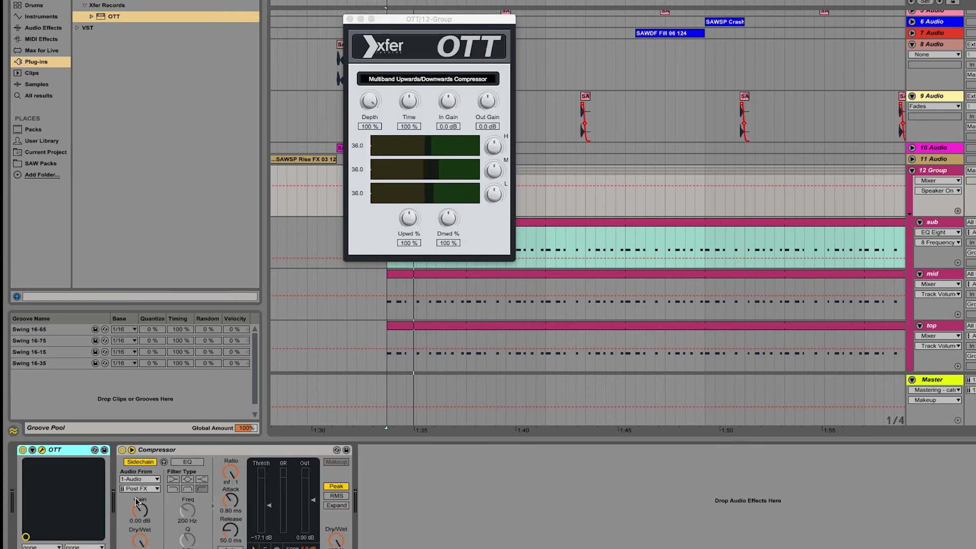
left_click_drag(368, 99, 367, 124)
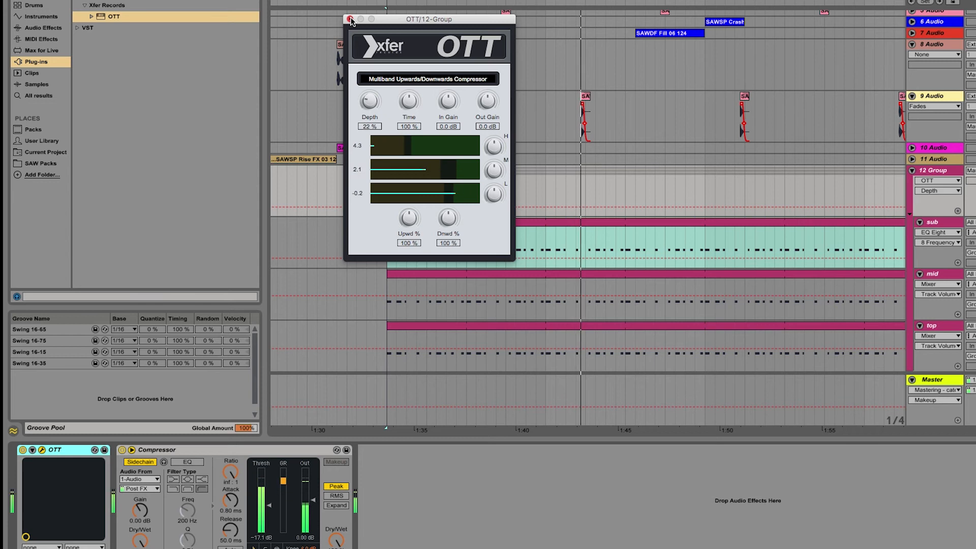
left_click(349, 18)
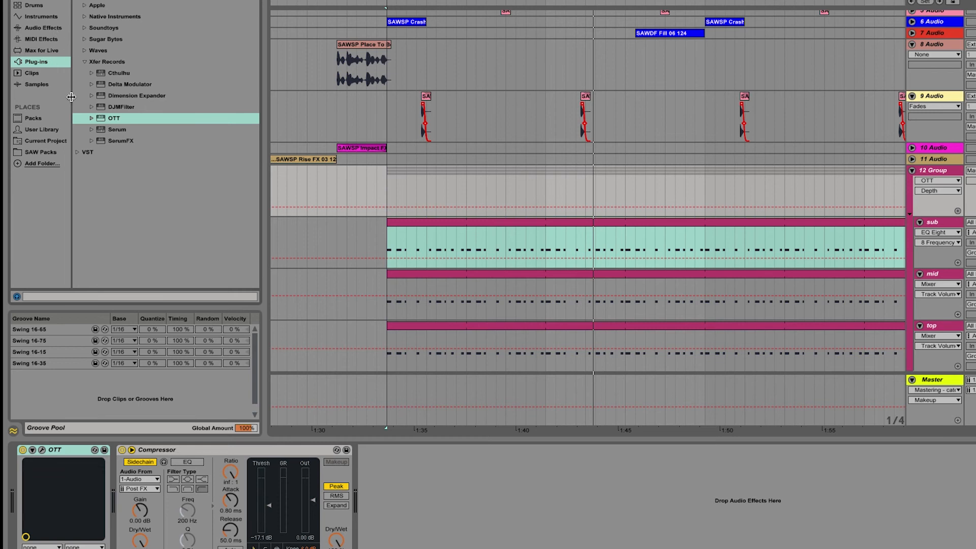
Add a Glue Compressor 'Bass - punch and parallel' preset after OTT, makeup near 8.25 dB.
left_click(80, 61)
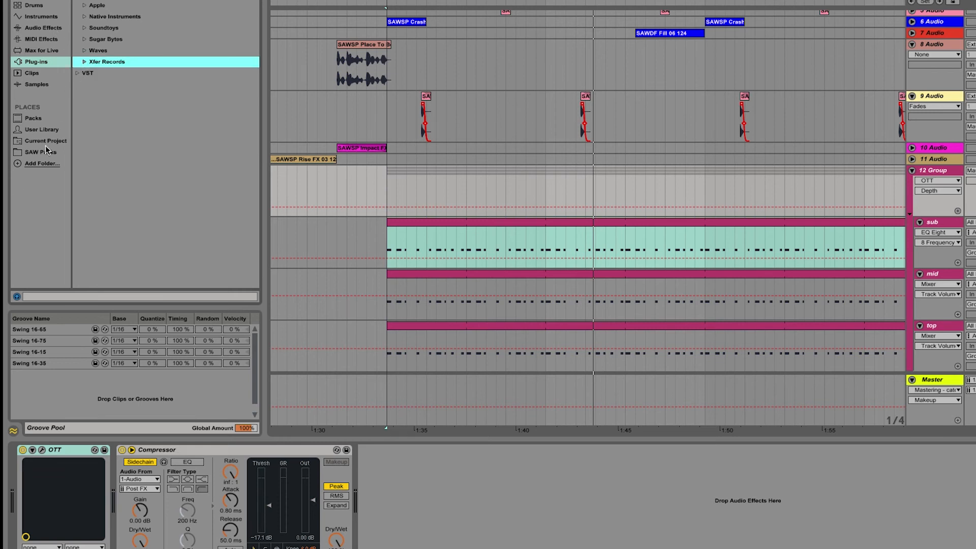
left_click(36, 28)
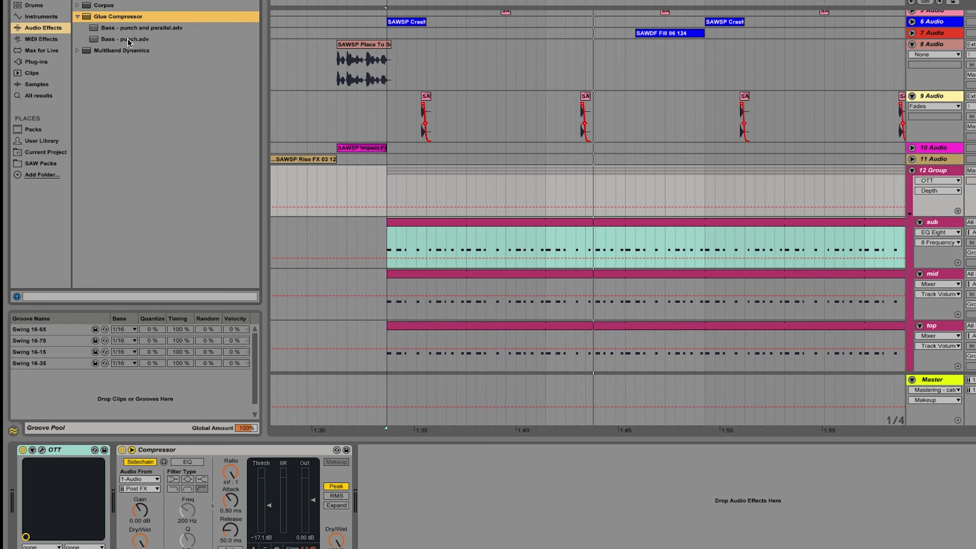
double_click(139, 28)
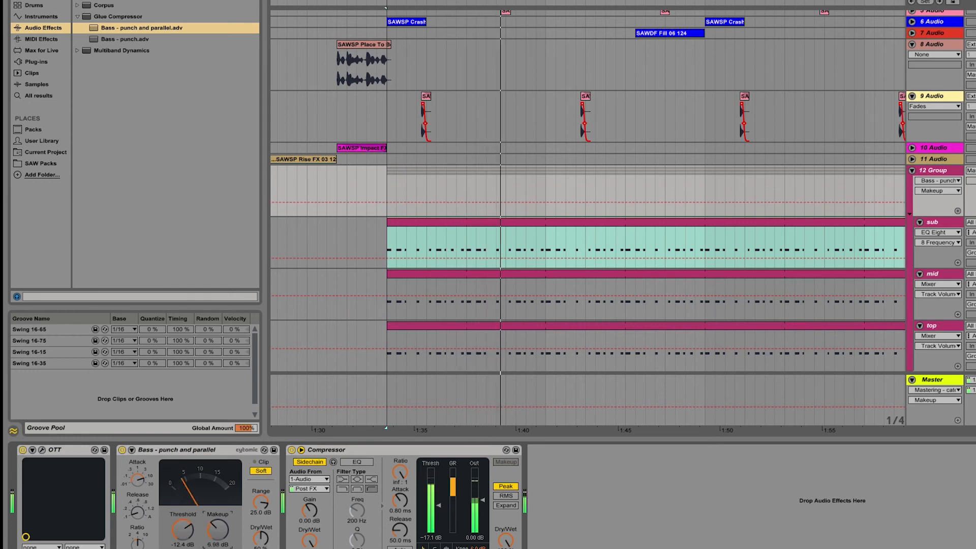
left_click_drag(218, 529, 220, 516)
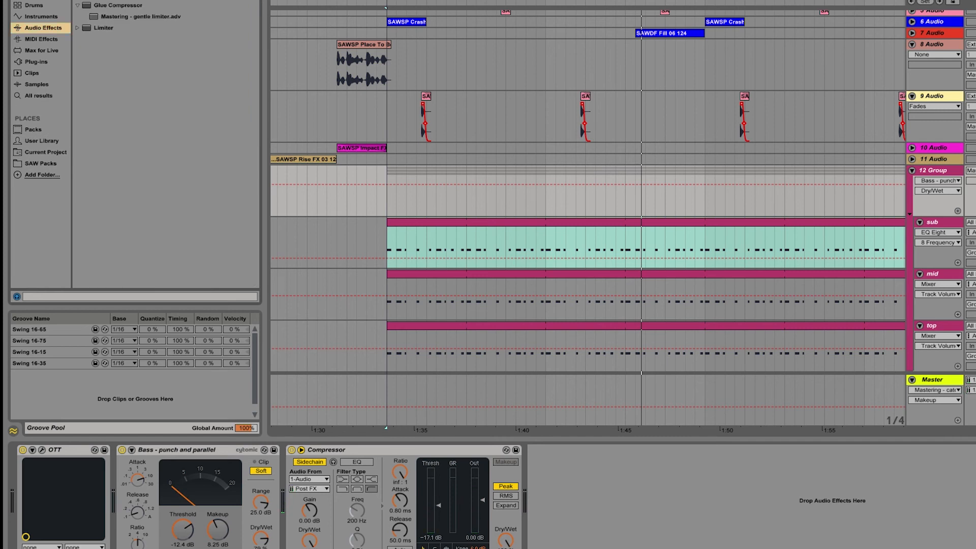
Add a Limiter after the glue compressor with gain about 1.90 dB, ceiling -0.30 dB.
left_click(102, 29)
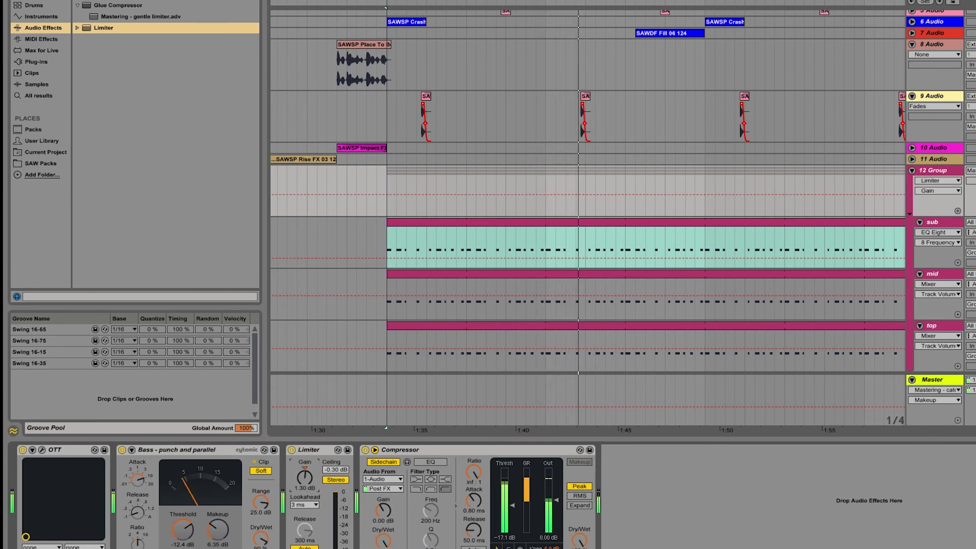
left_click_drag(304, 479, 304, 467)
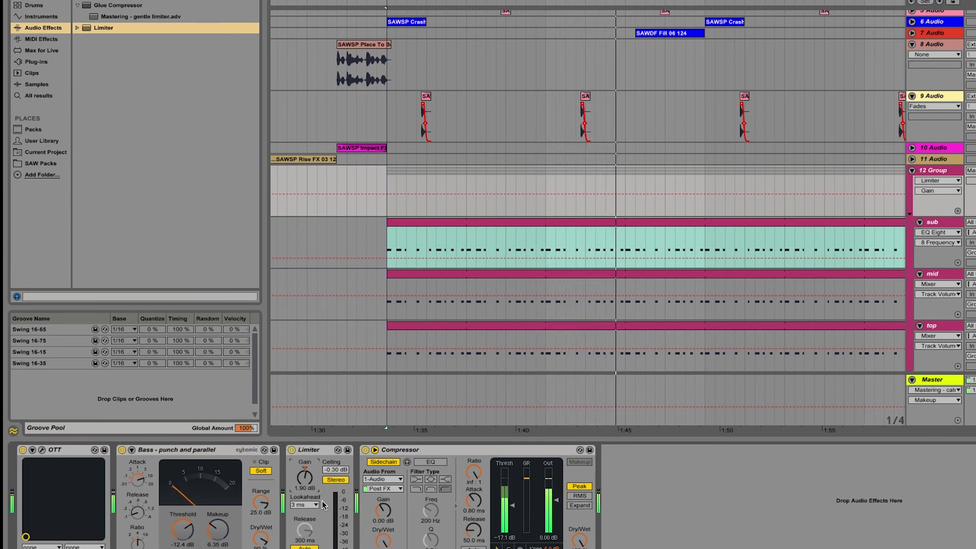